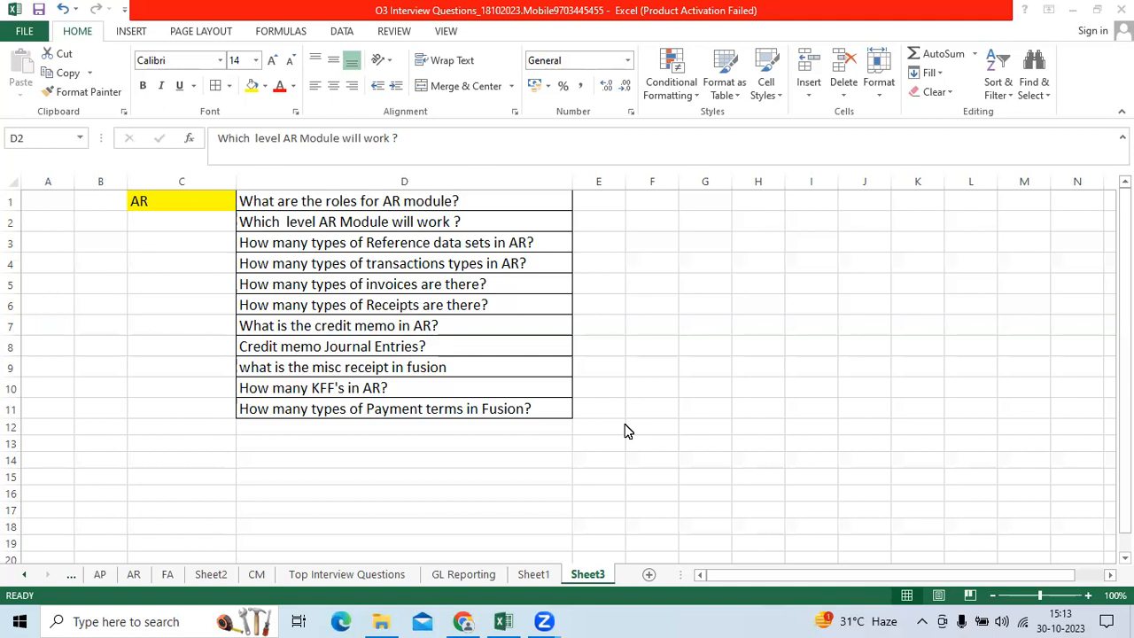
mouse_move(554, 369)
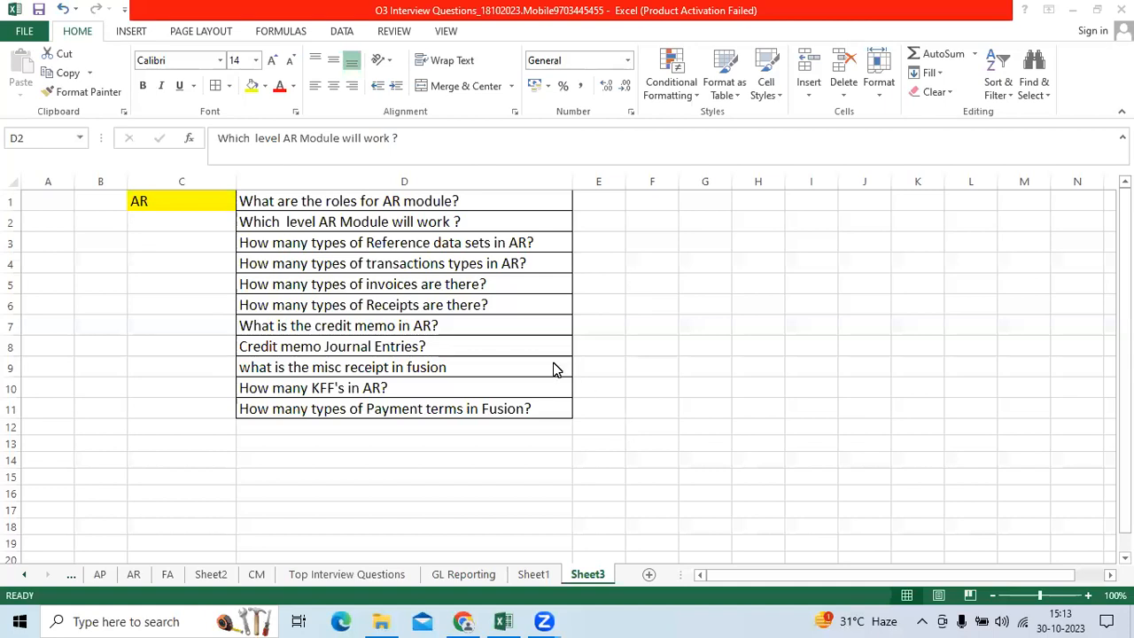